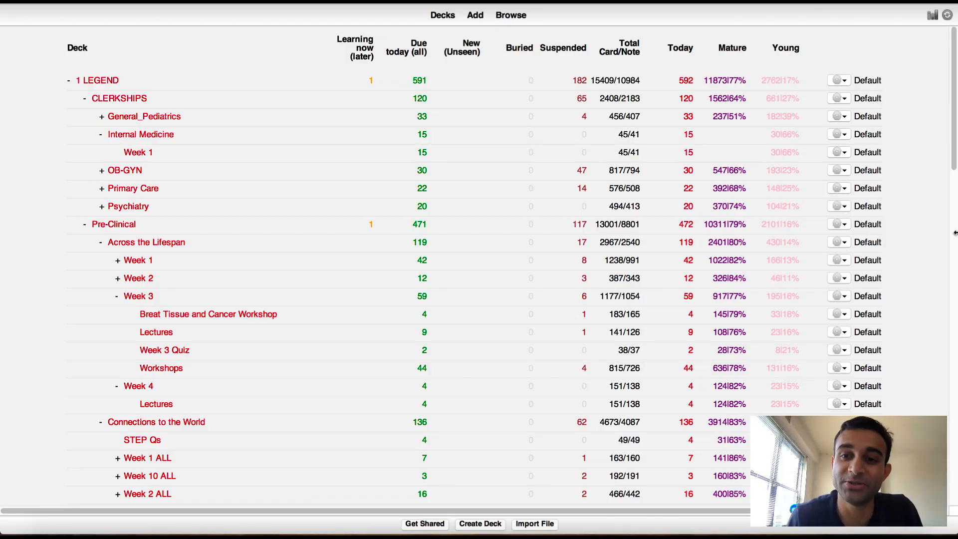
pyautogui.moveTo(172, 123)
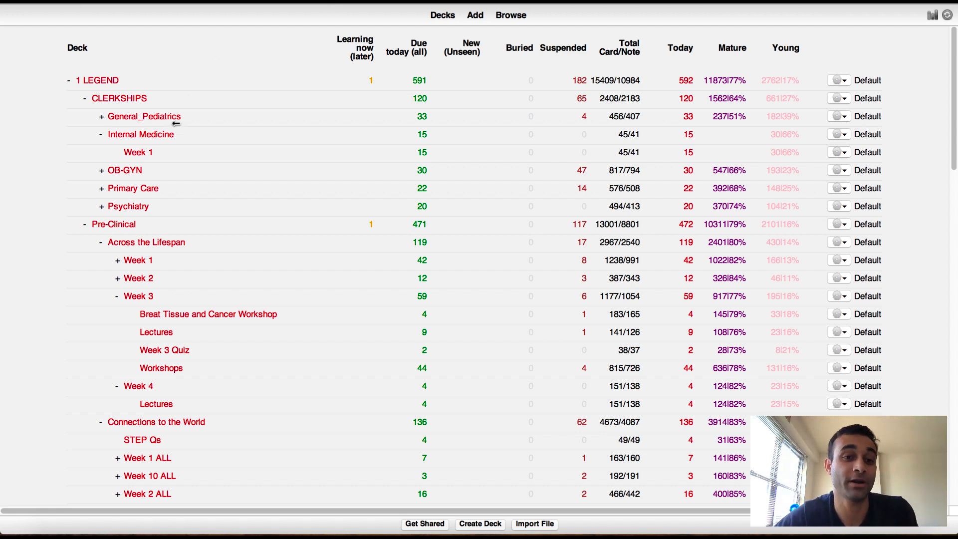
# Collapse Internal Medicine, expand General_Pediatrics, and collapse its Inpatient Gold Team subdeck.
pyautogui.click(144, 116)
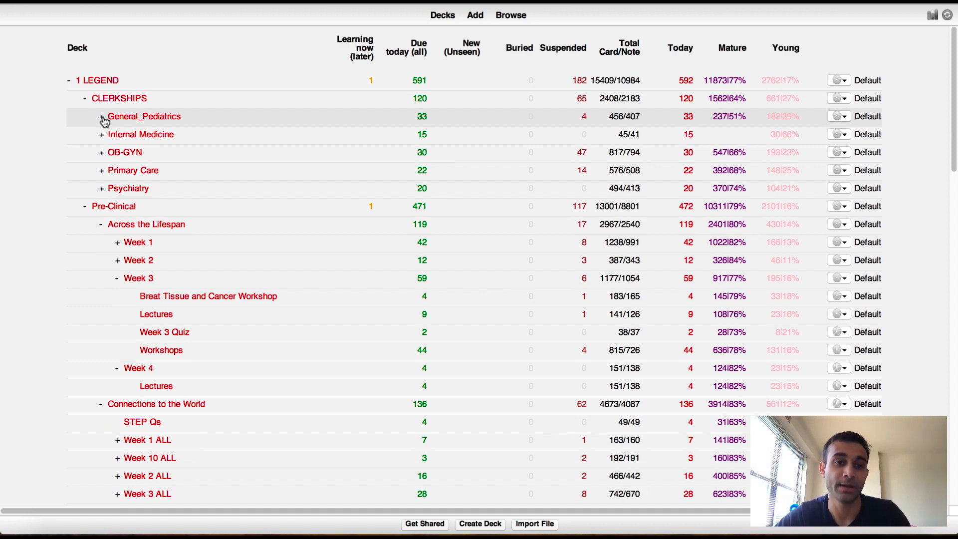
pyautogui.click(102, 116)
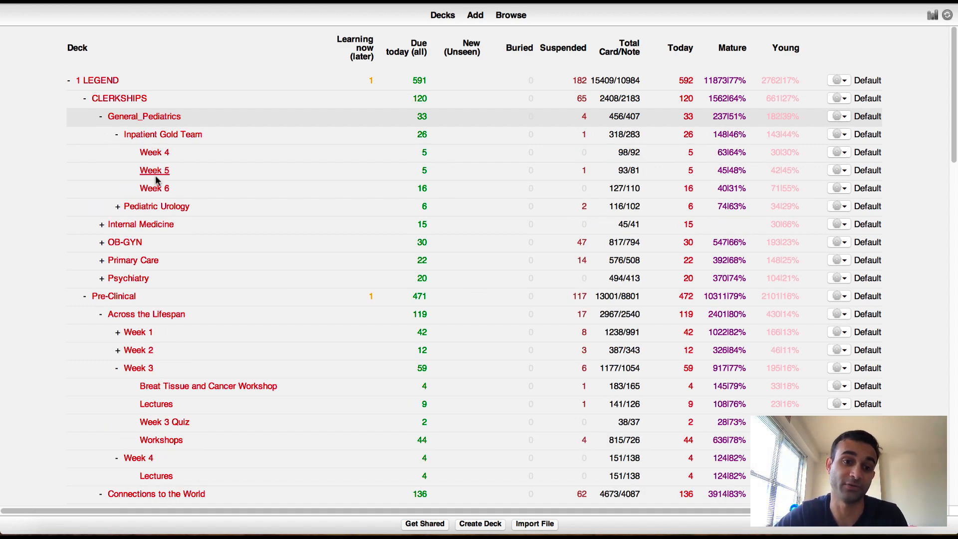
pyautogui.moveTo(156, 191)
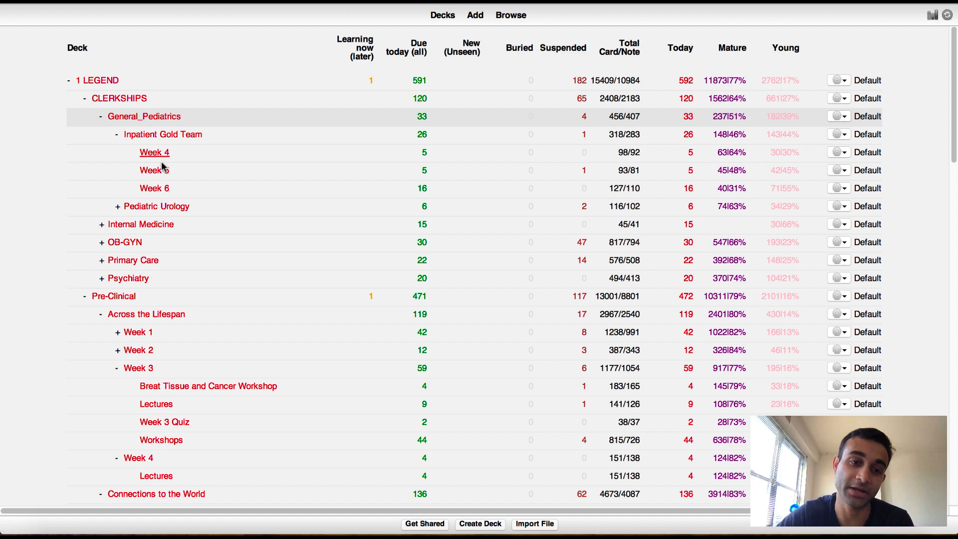
pyautogui.moveTo(119, 148)
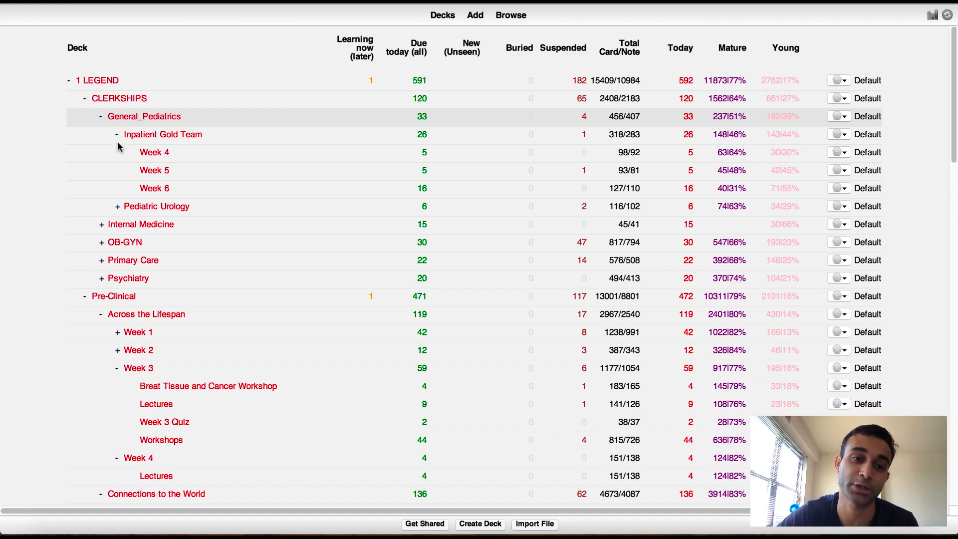
pyautogui.moveTo(130, 116)
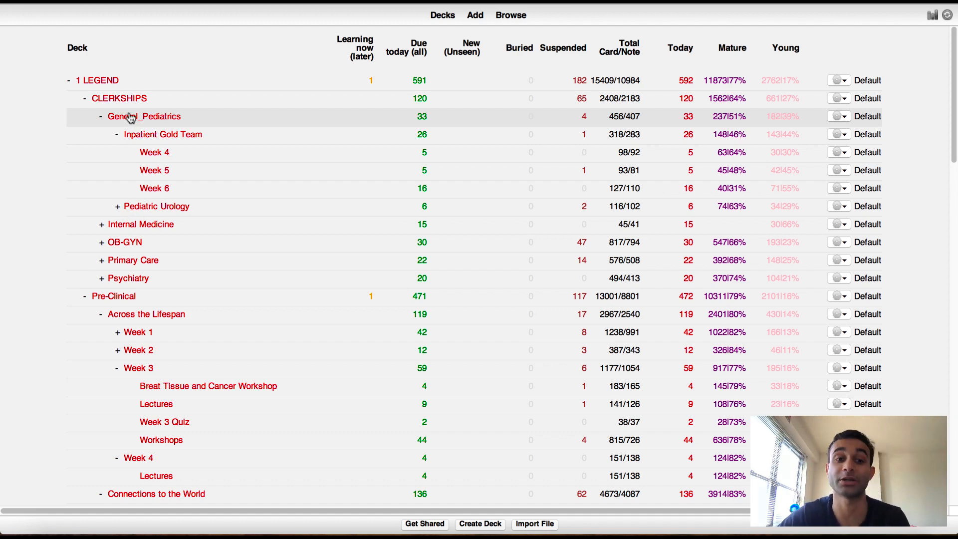
pyautogui.click(112, 134)
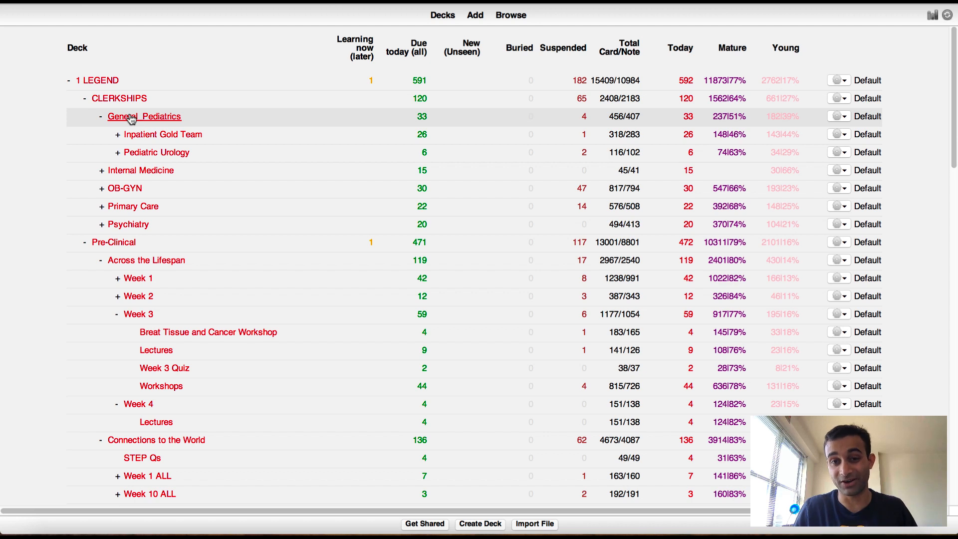
# Select the General_Pediatrics deck and start its study session with Study Now.
pyautogui.click(144, 116)
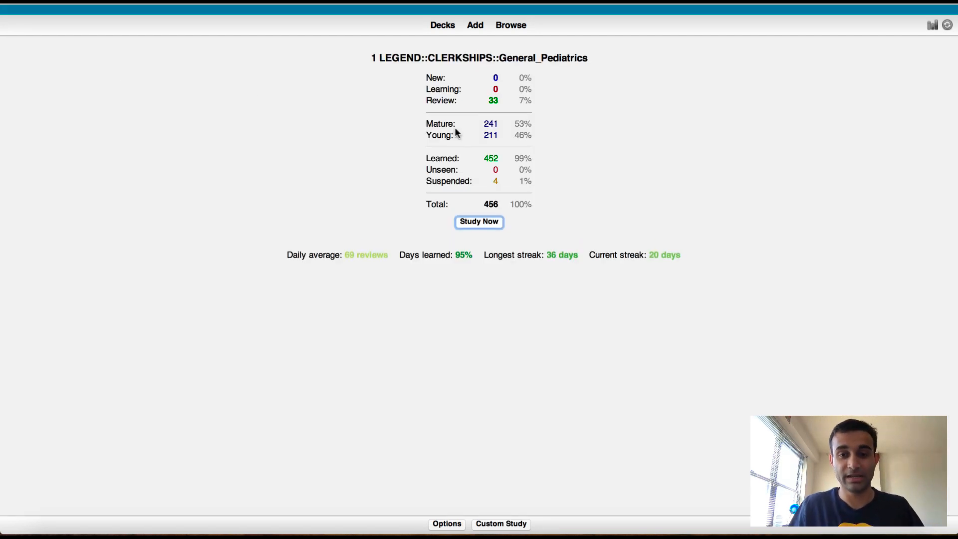
pyautogui.moveTo(500, 237)
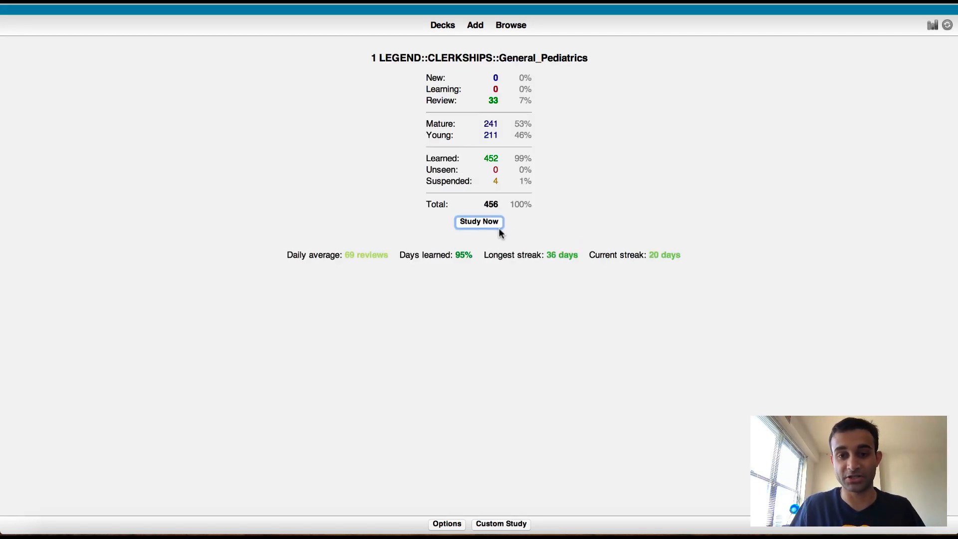
pyautogui.moveTo(515, 92)
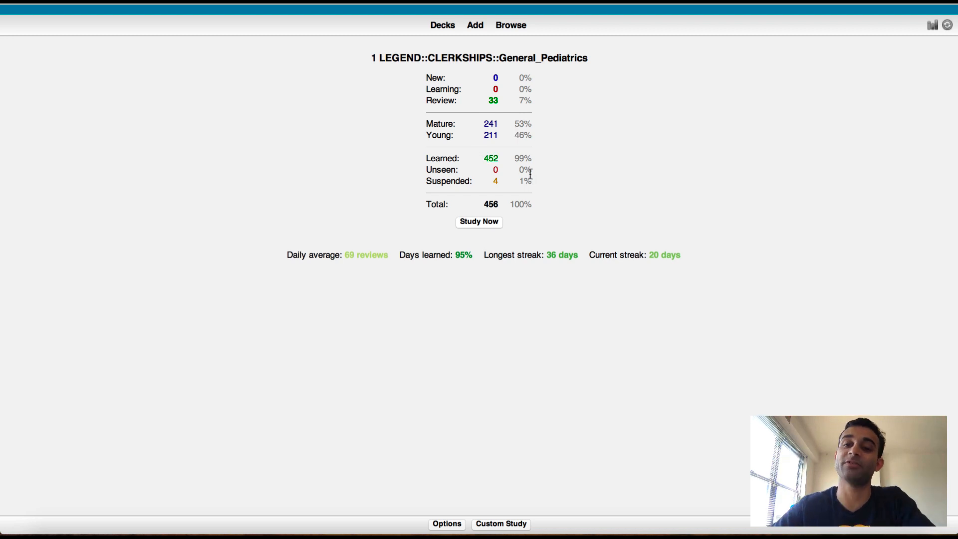
pyautogui.moveTo(556, 447)
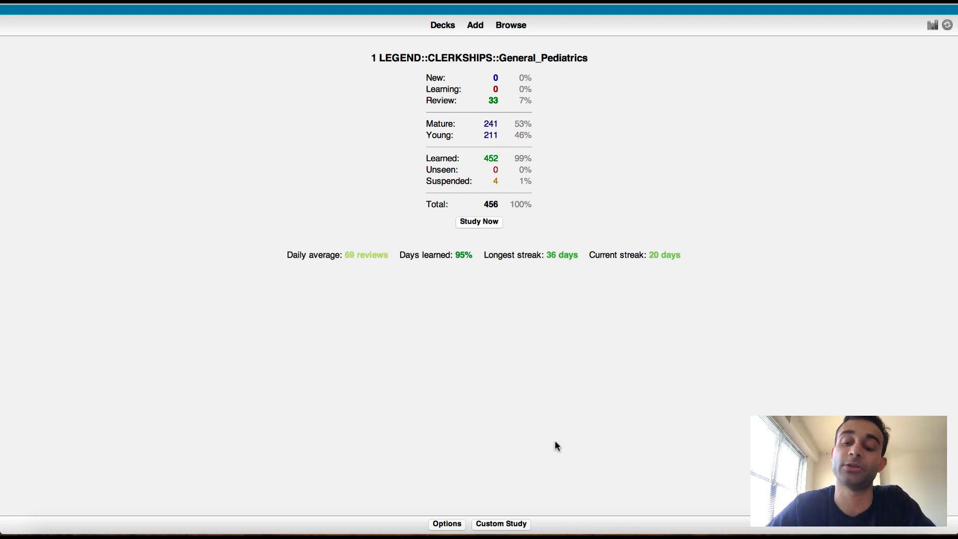
pyautogui.click(479, 221)
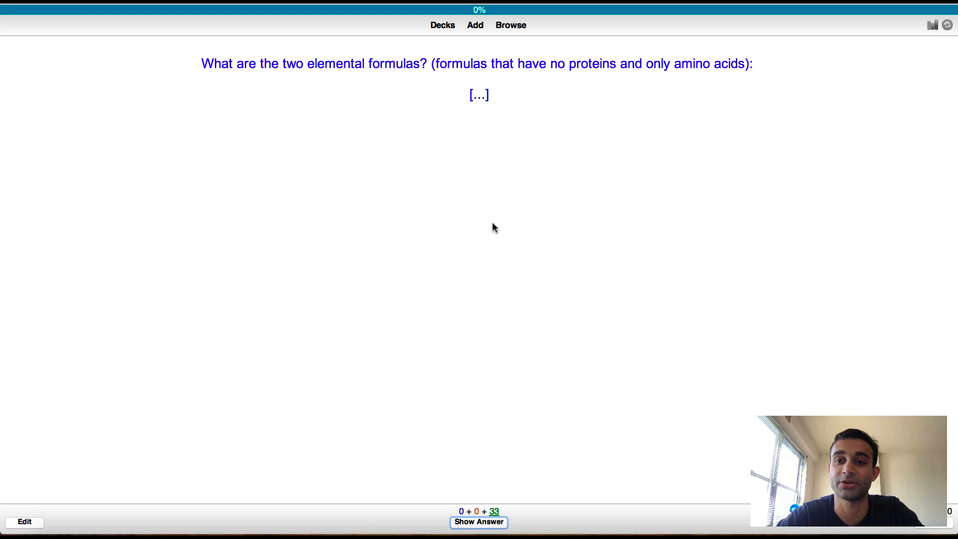
# Highlight the elemental formulas question, reveal its answer and scroll through the whiteboard image.
pyautogui.moveTo(431, 63); pyautogui.dragTo(547, 64)
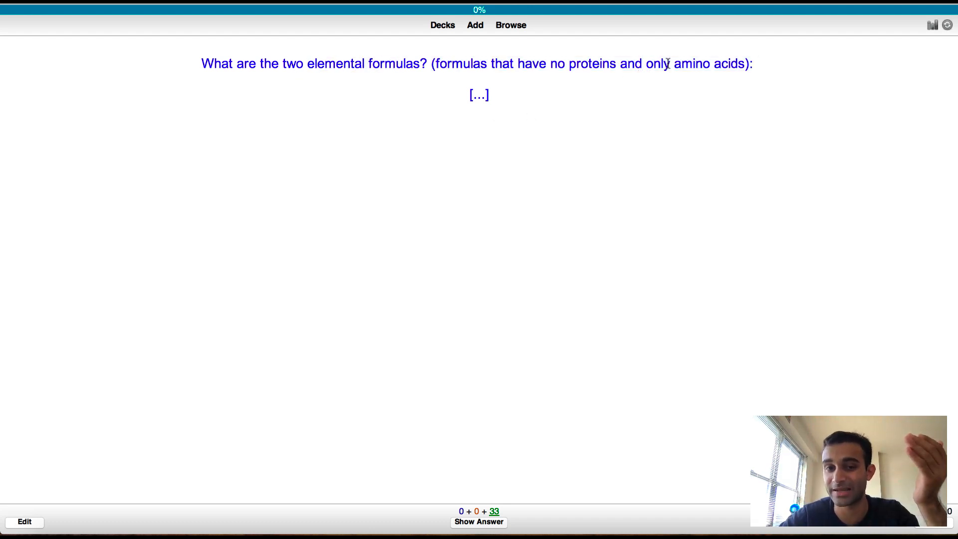
pyautogui.moveTo(202, 63); pyautogui.dragTo(754, 63)
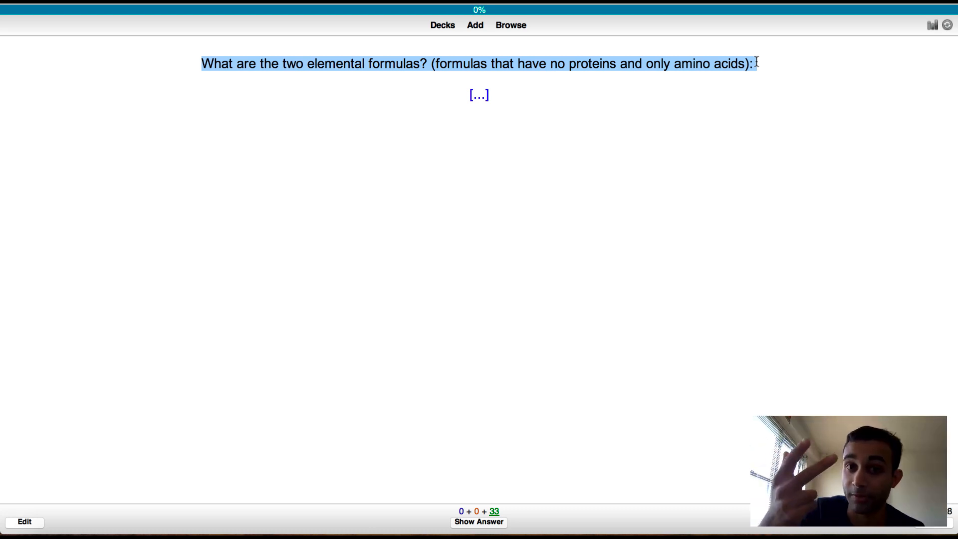
pyautogui.click(478, 522)
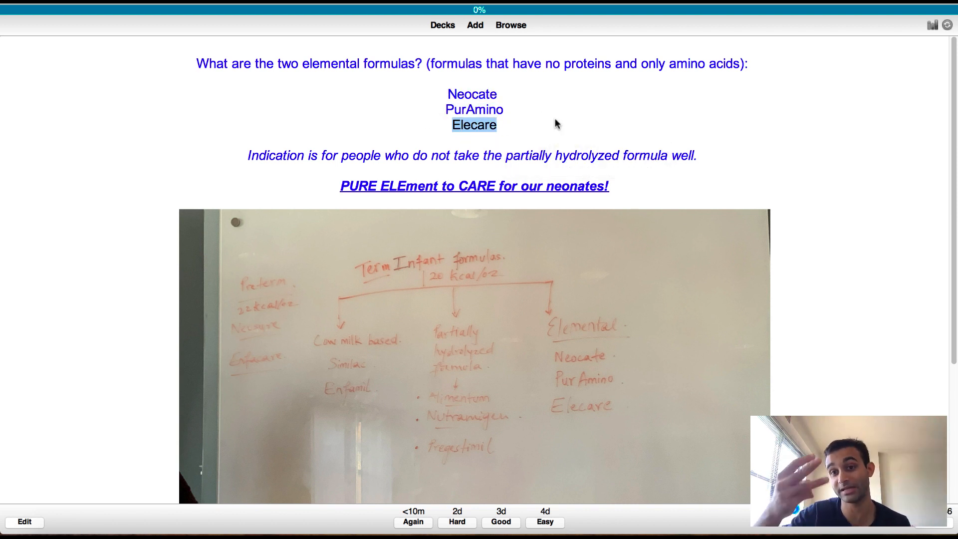
pyautogui.scroll(-3)
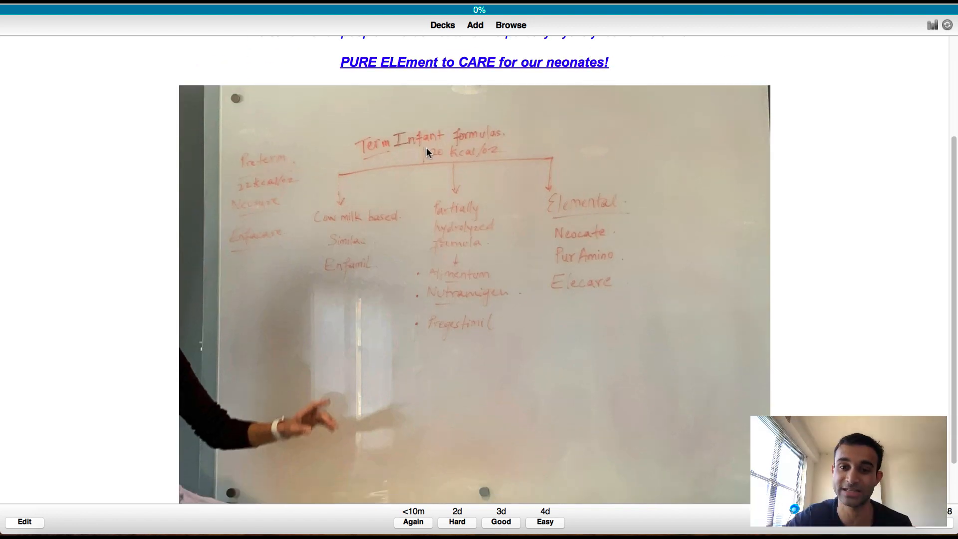
pyautogui.scroll(-3)
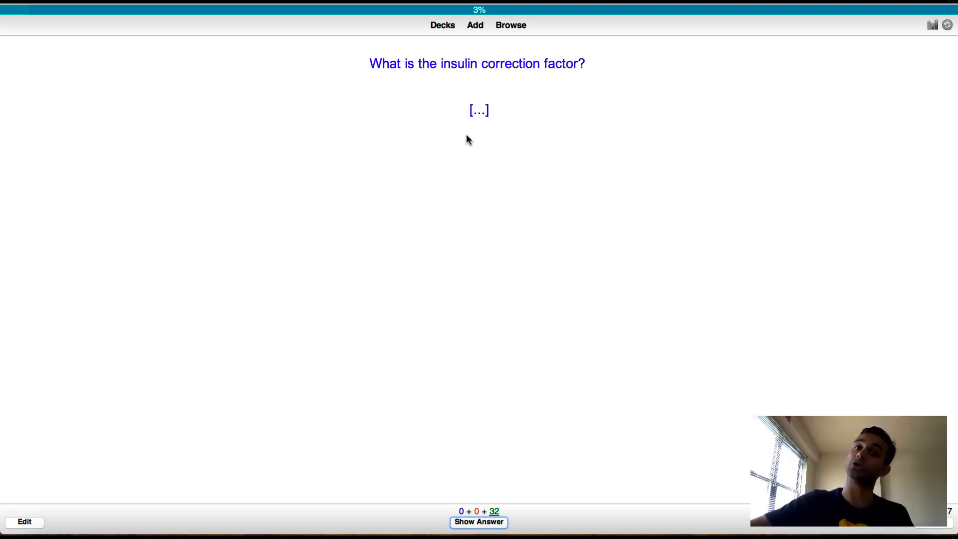
# Reveal the insulin correction factor answer, highlight the glucose decrease sentence, and rate it Good.
pyautogui.click(477, 535)
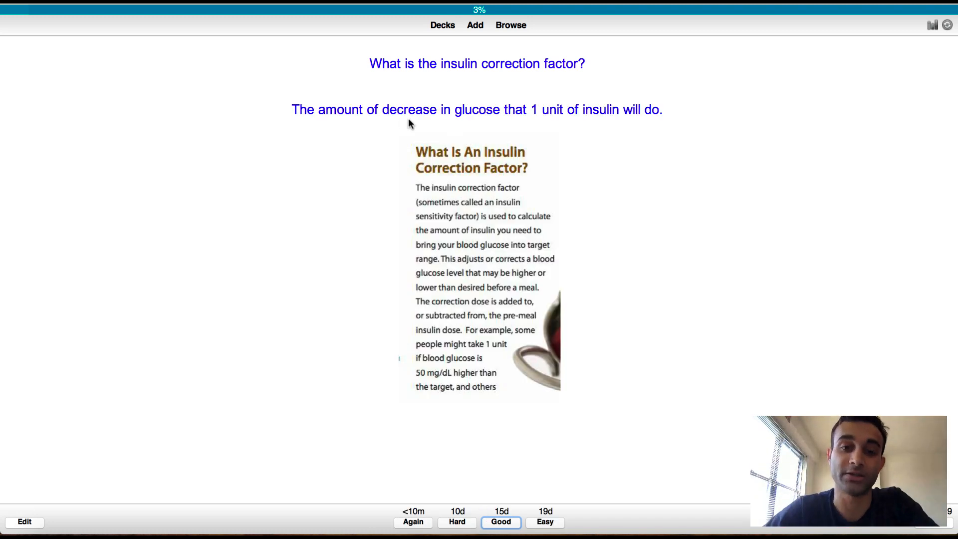
pyautogui.moveTo(343, 109); pyautogui.dragTo(562, 109)
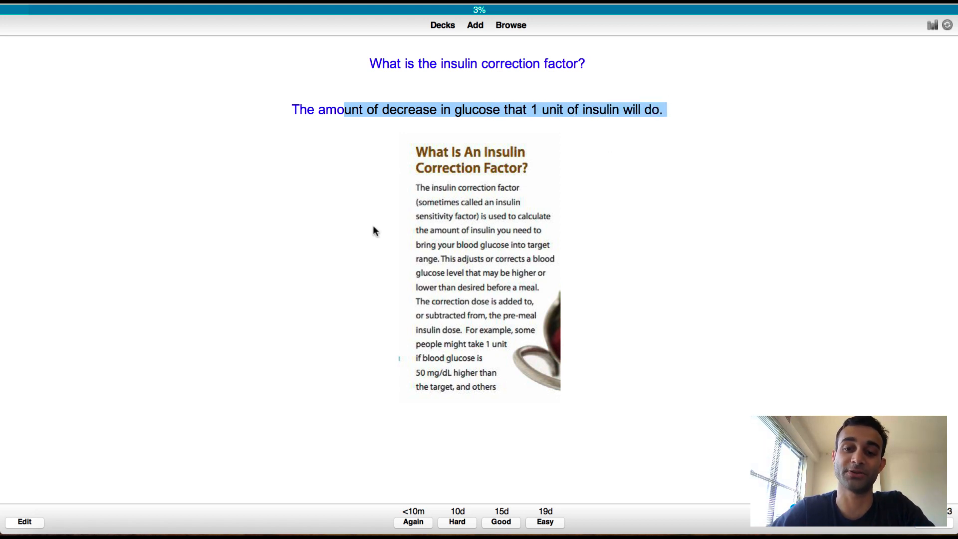
pyautogui.moveTo(495, 232)
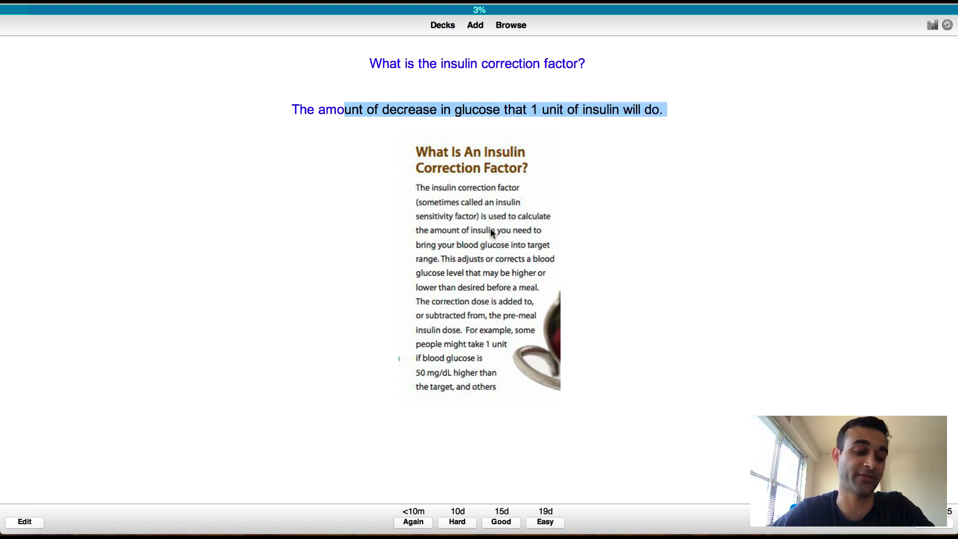
pyautogui.click(501, 522)
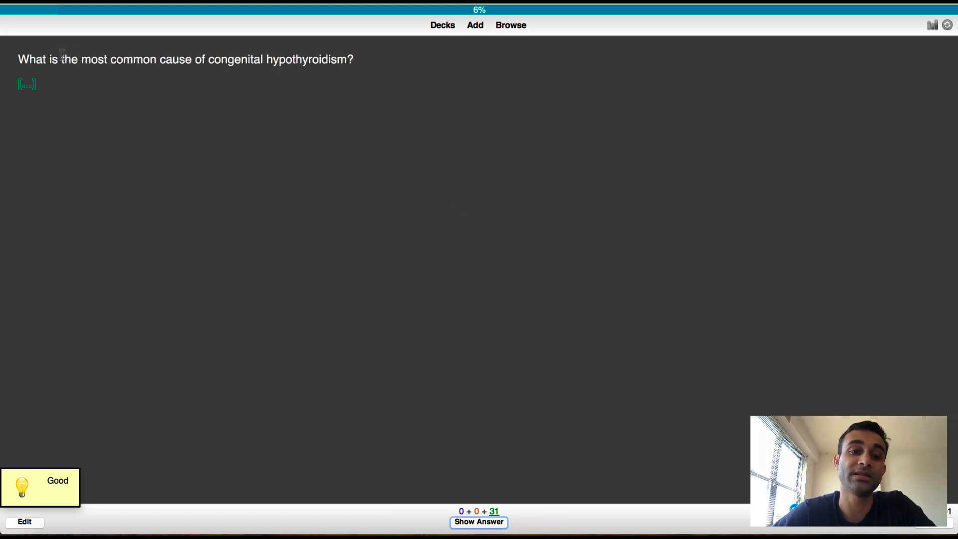
# Highlight the congenital hypothyroidism question, reveal its answer and scroll through it.
pyautogui.moveTo(46, 59); pyautogui.dragTo(359, 59)
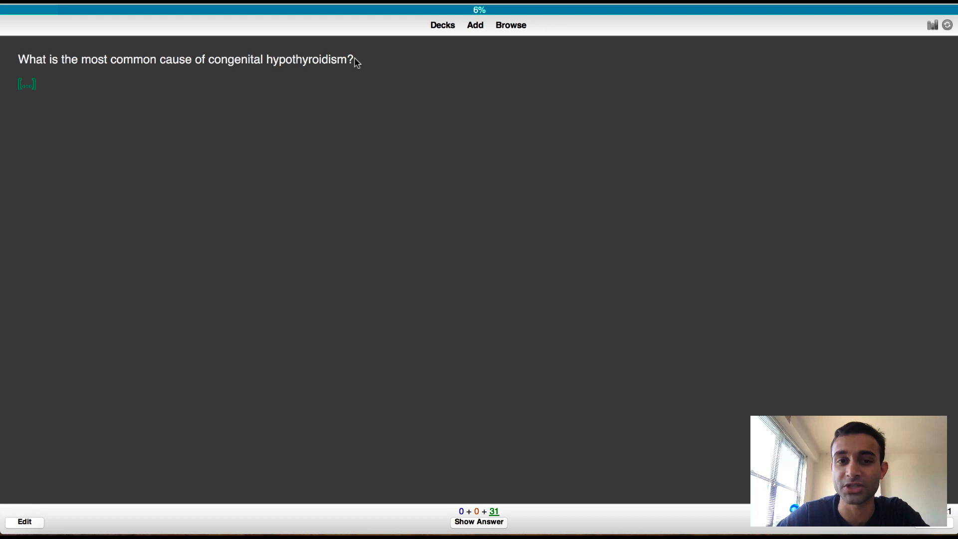
pyautogui.click(478, 522)
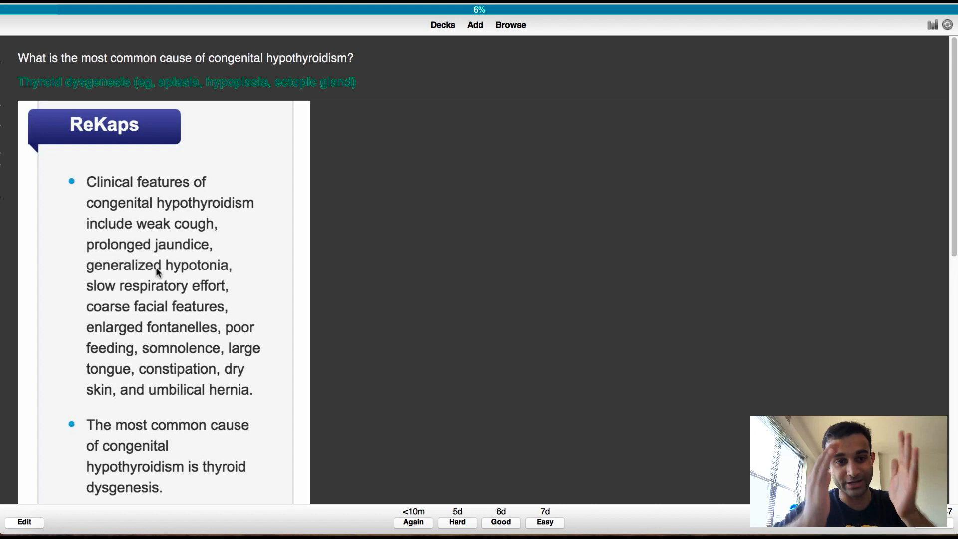
pyautogui.scroll(-3)
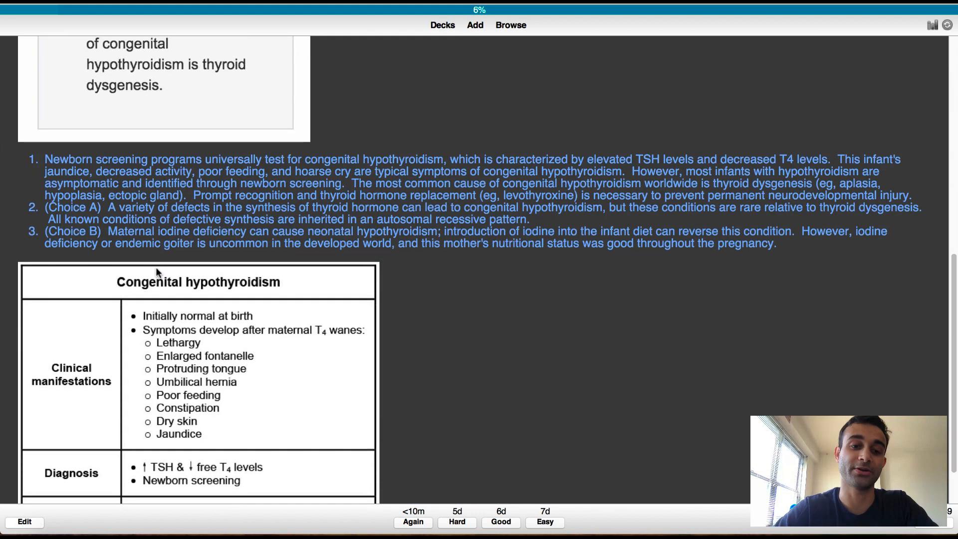
pyautogui.scroll(-3)
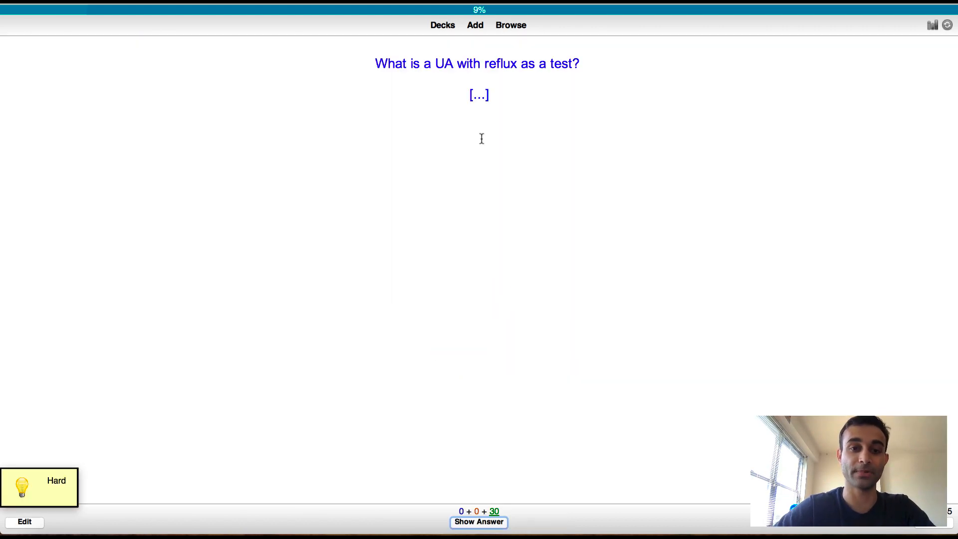
# Reveal the UA with reflux answer, highlight the urinalysis without urine culture line, and rate it Good.
pyautogui.moveTo(375, 63); pyautogui.dragTo(512, 64)
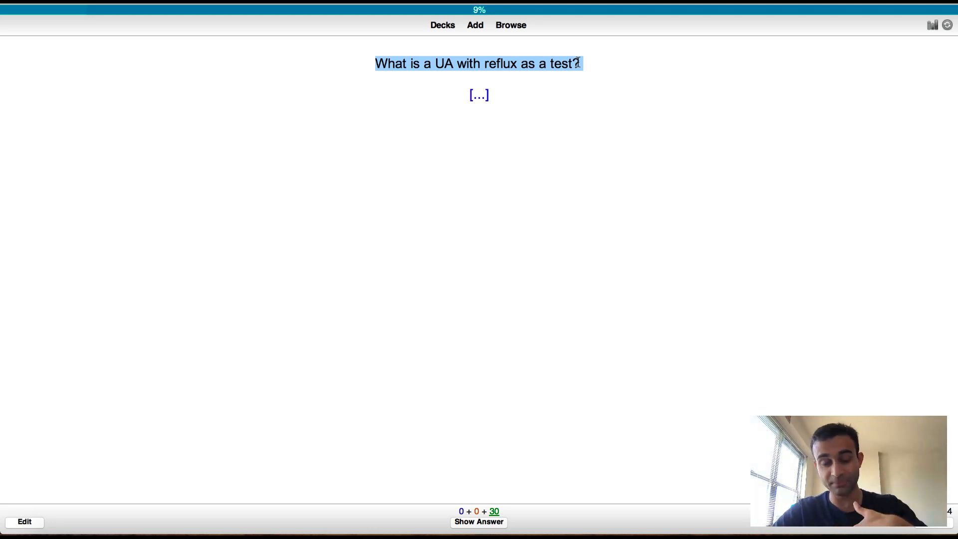
pyautogui.click(478, 521)
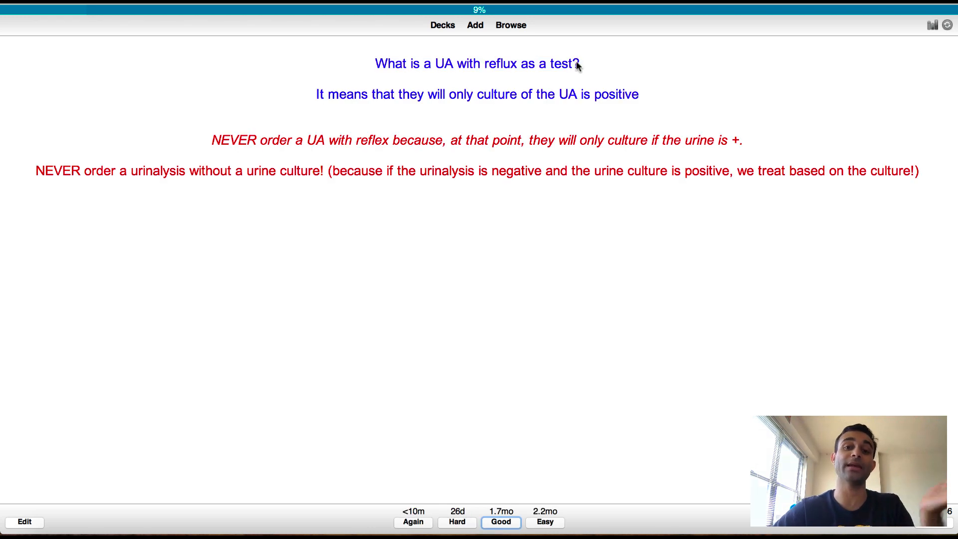
pyautogui.moveTo(316, 94); pyautogui.dragTo(474, 95)
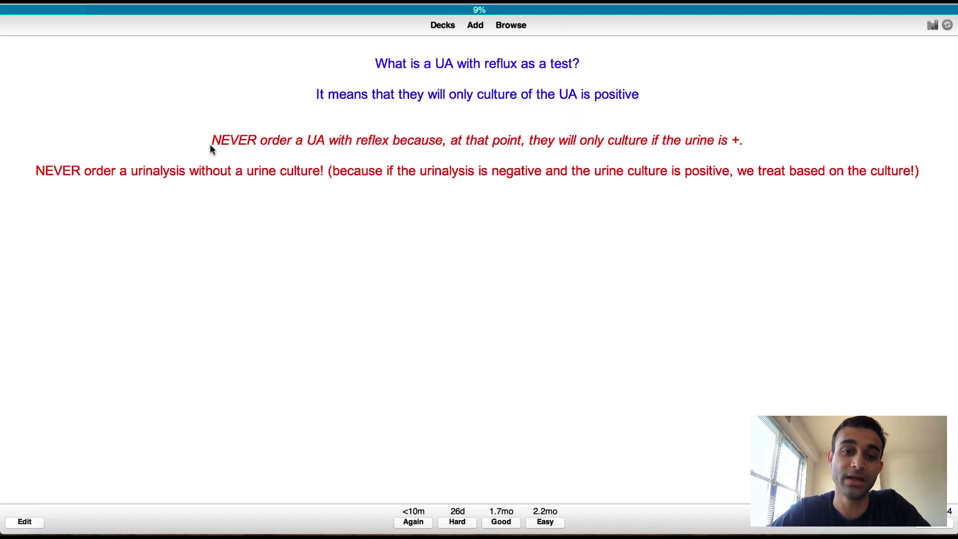
pyautogui.moveTo(212, 140); pyautogui.dragTo(494, 140)
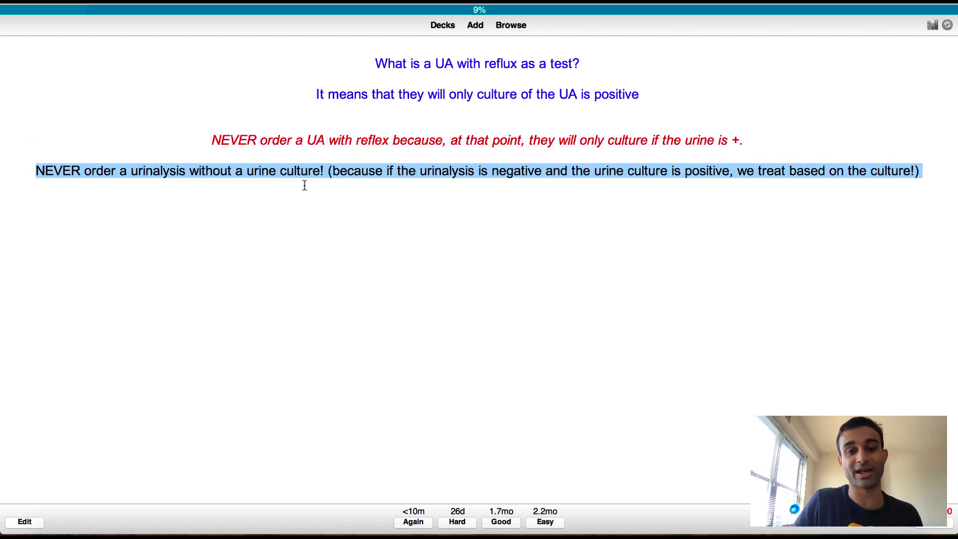
pyautogui.moveTo(510, 186)
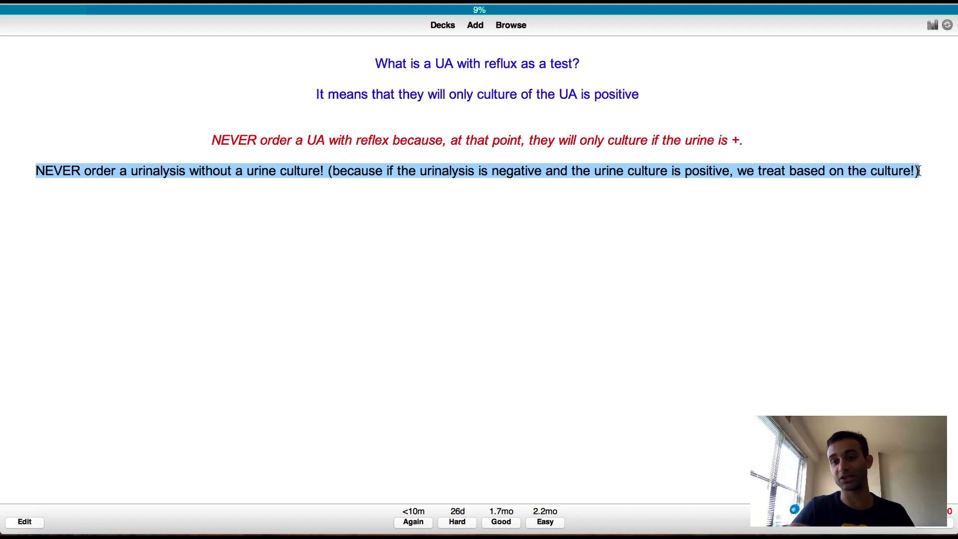
pyautogui.click(501, 523)
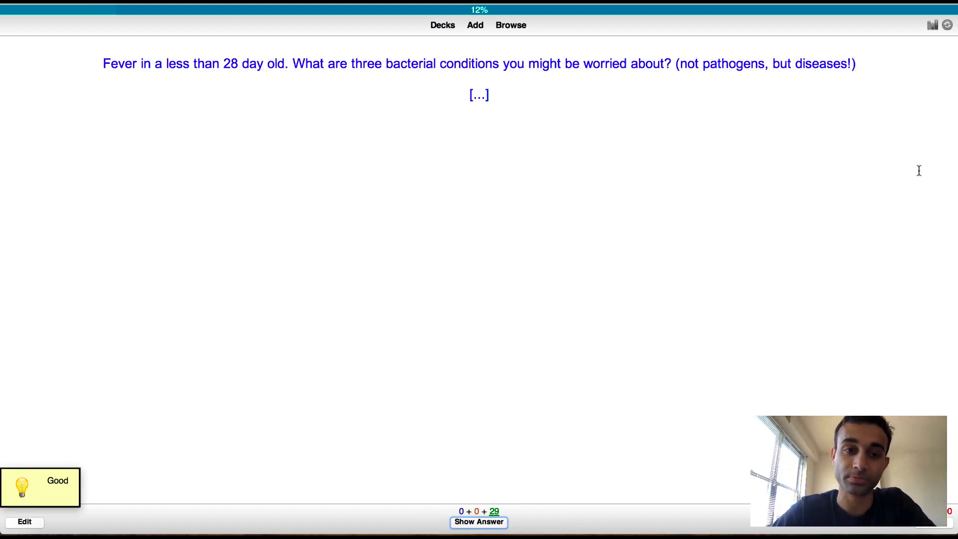
# Highlight the neonatal fever question and reveal its pyelo, meningitis and pneumonia answer.
pyautogui.moveTo(104, 62); pyautogui.dragTo(288, 63)
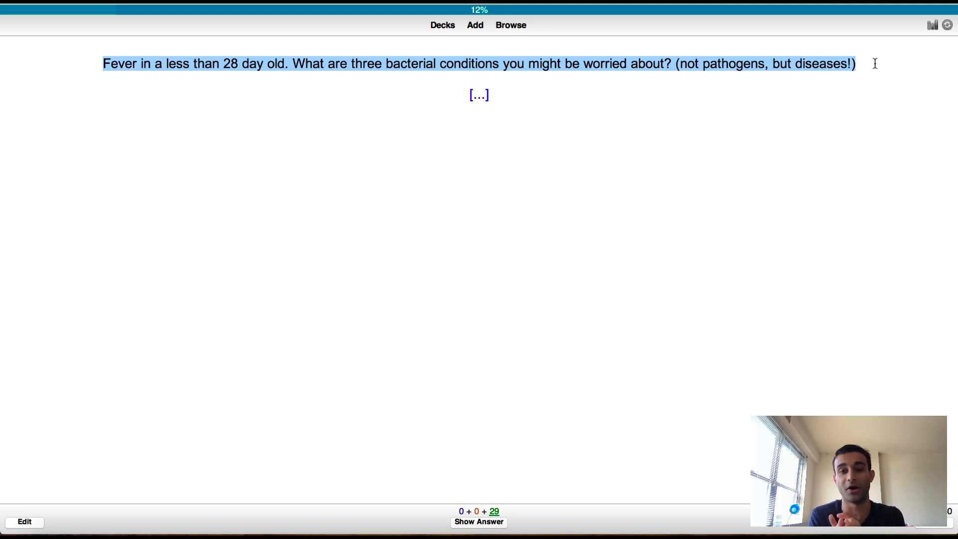
pyautogui.click(478, 522)
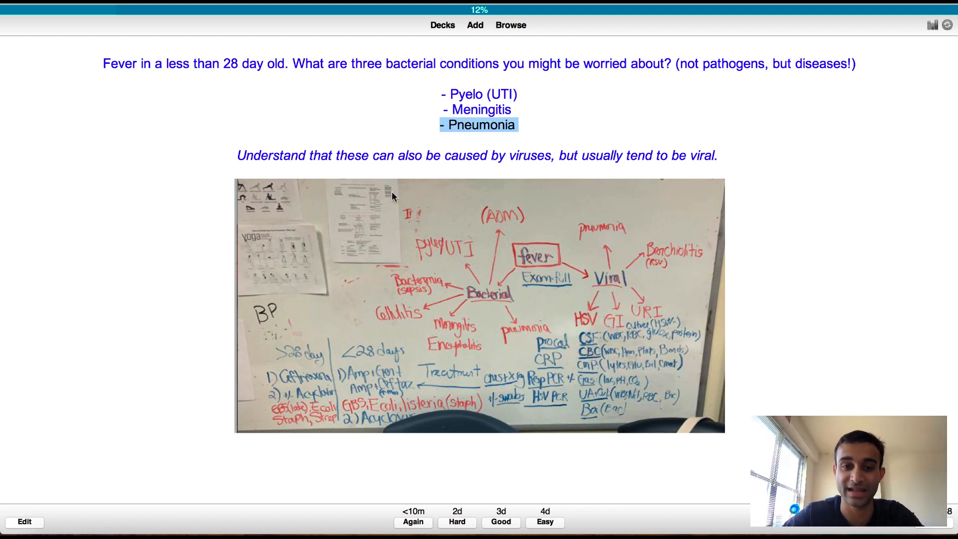
pyautogui.moveTo(464, 381)
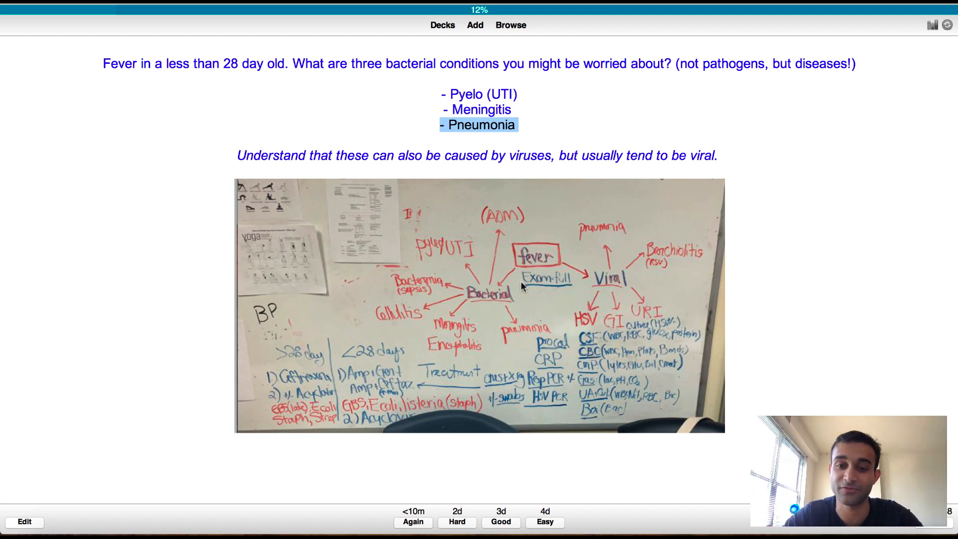
pyautogui.moveTo(582, 361)
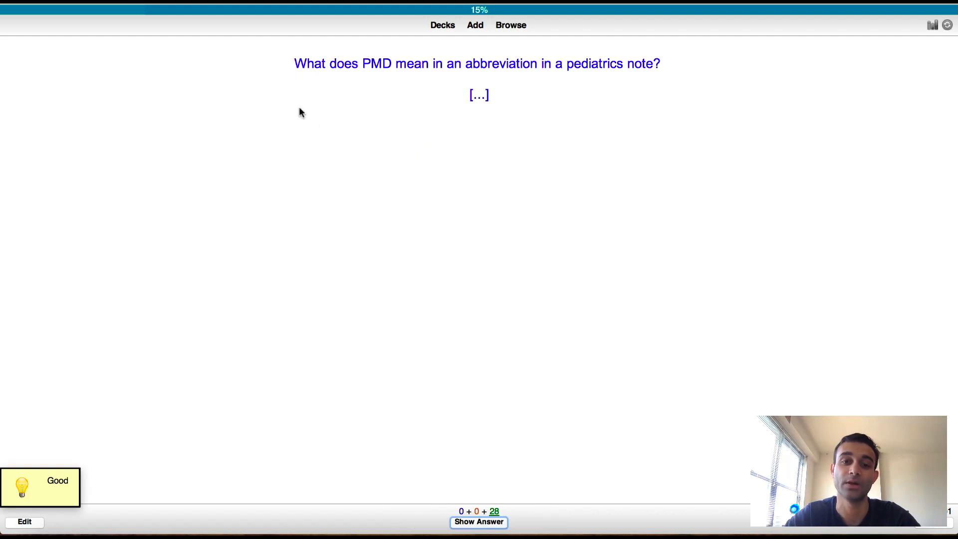
# Highlight the PMD question and reveal its answer: Primary MD, equal to PCP.
pyautogui.moveTo(294, 63); pyautogui.dragTo(623, 63)
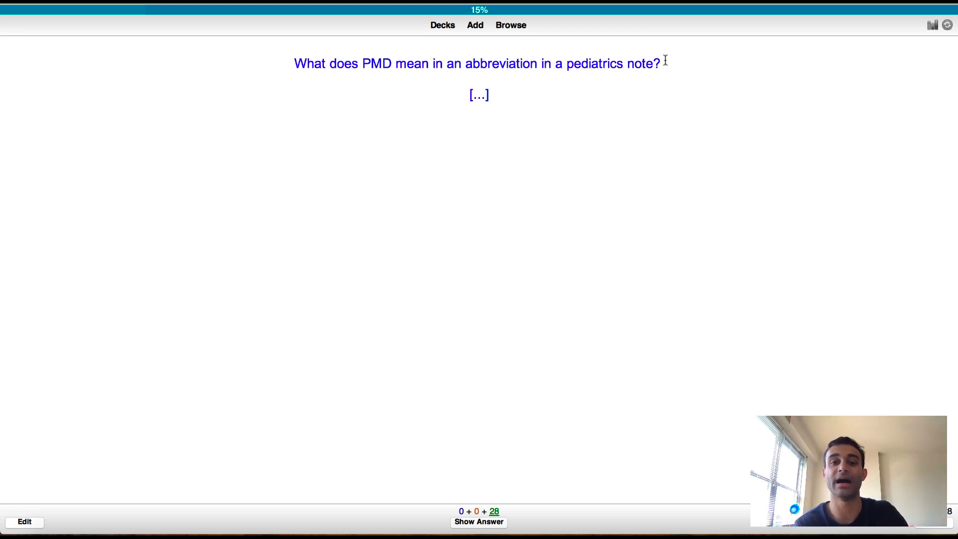
pyautogui.click(478, 522)
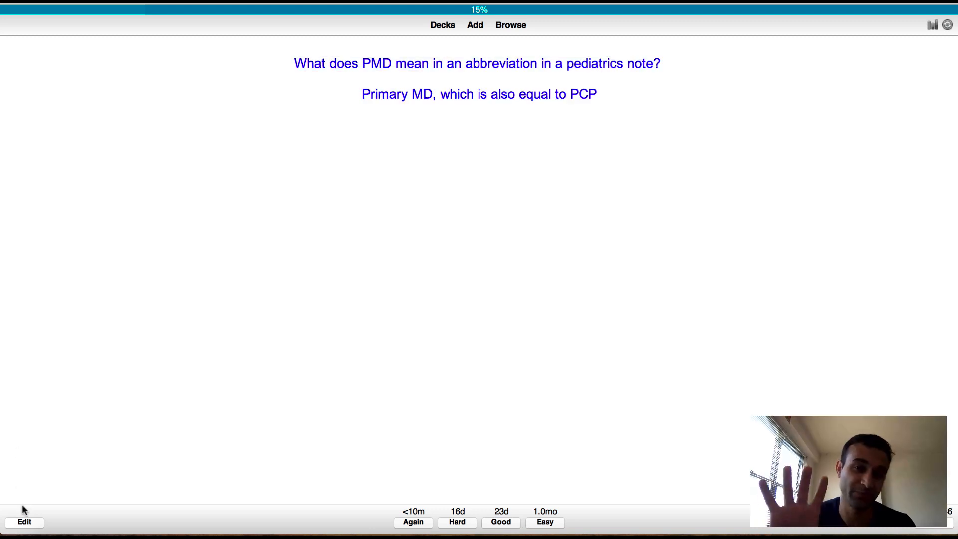
# Edit the PMD card and focus its Tags field to look over the tags.
pyautogui.click(24, 522)
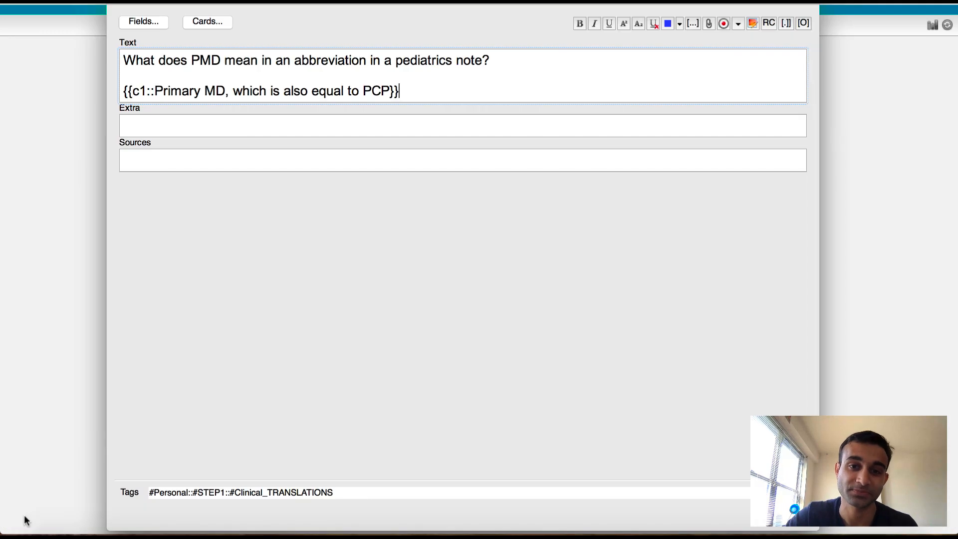
pyautogui.click(239, 492)
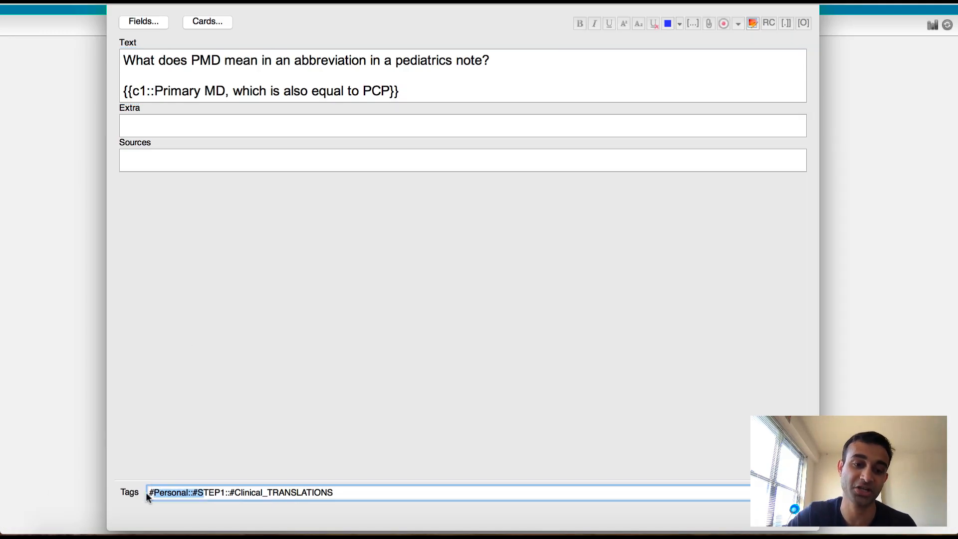
pyautogui.click(346, 493)
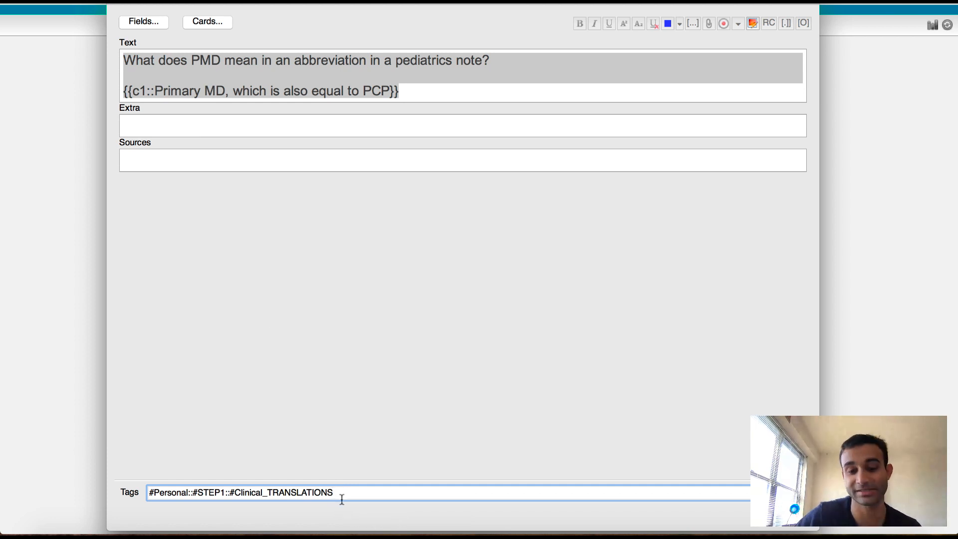
pyautogui.doubleClick(287, 493)
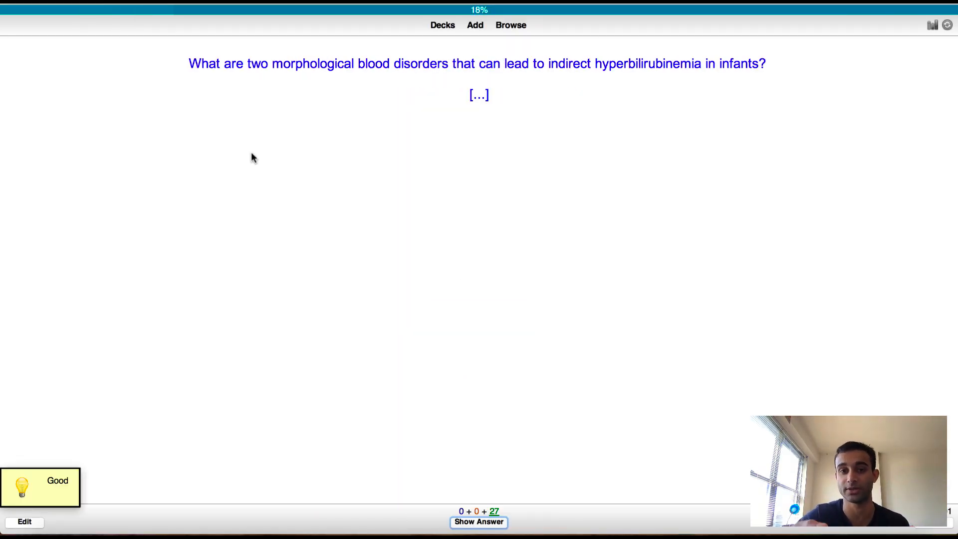
# Reveal the spherocytosis and elliptocytosis answer, highlight it, and edit the card to show its tags.
pyautogui.moveTo(443, 63); pyautogui.dragTo(768, 63)
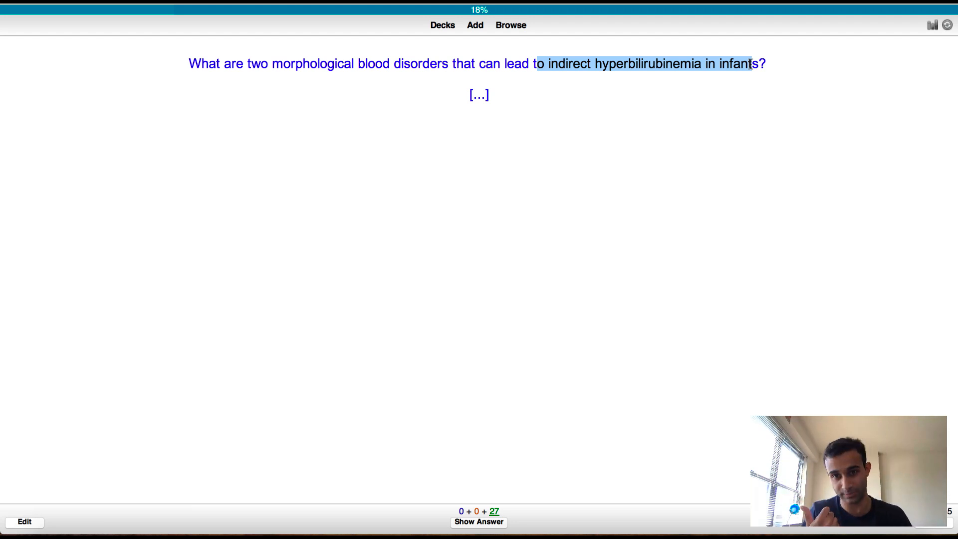
pyautogui.click(478, 521)
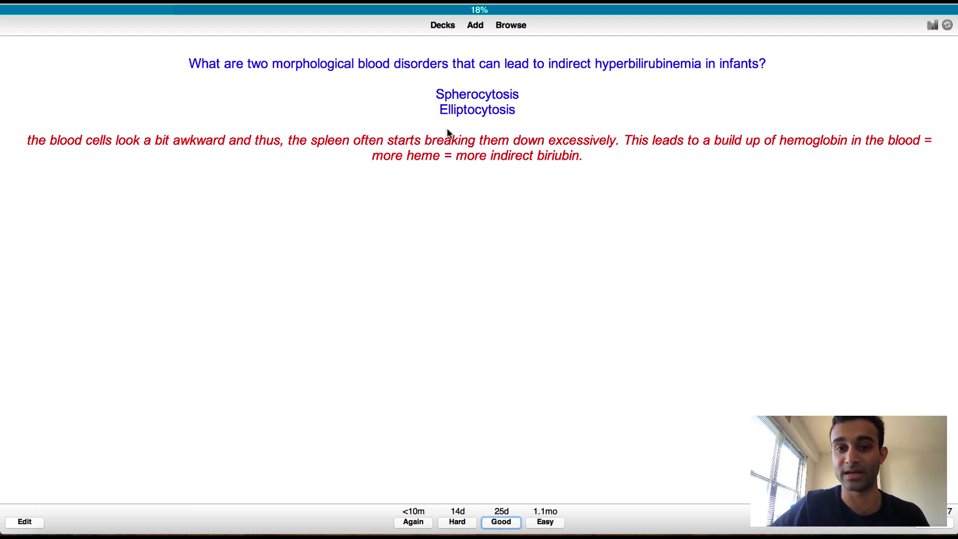
pyautogui.moveTo(433, 92); pyautogui.dragTo(583, 156)
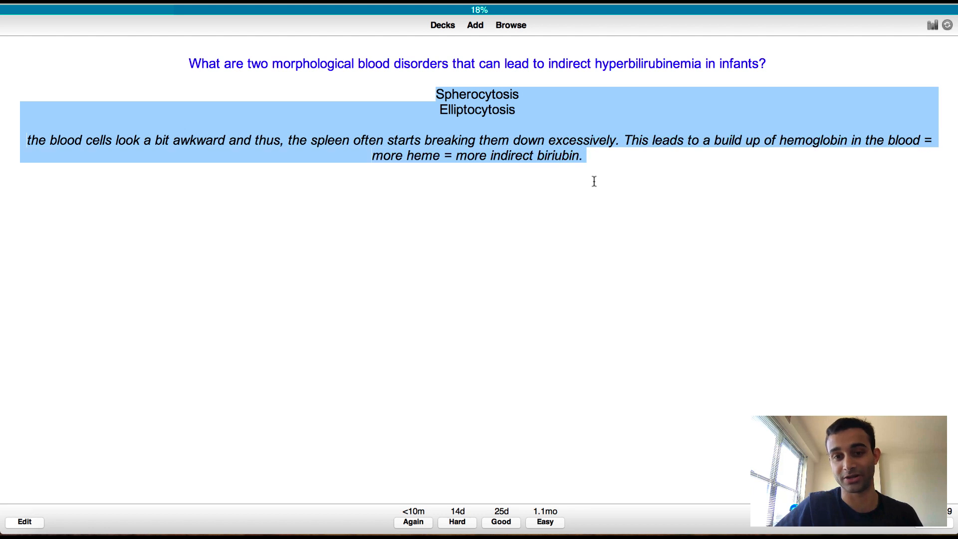
pyautogui.moveTo(285, 336)
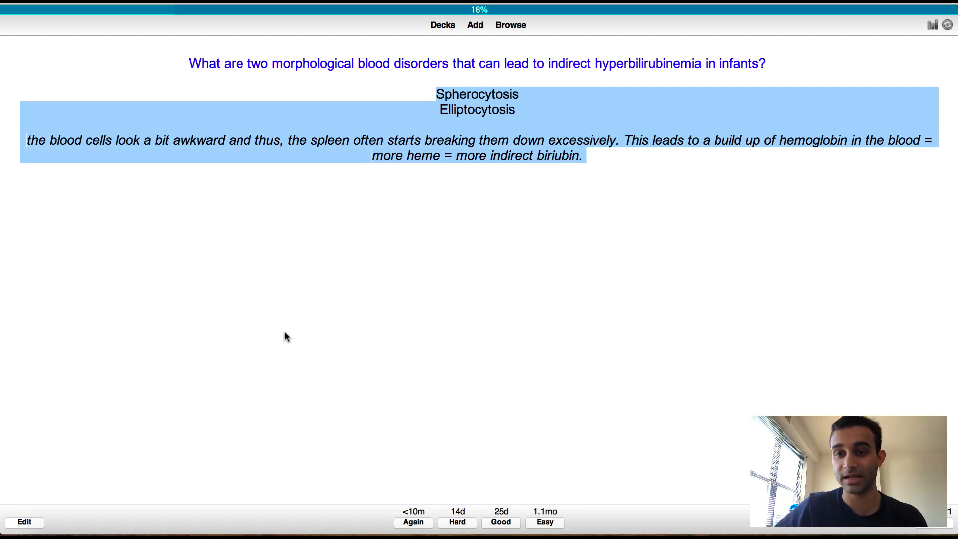
pyautogui.click(24, 522)
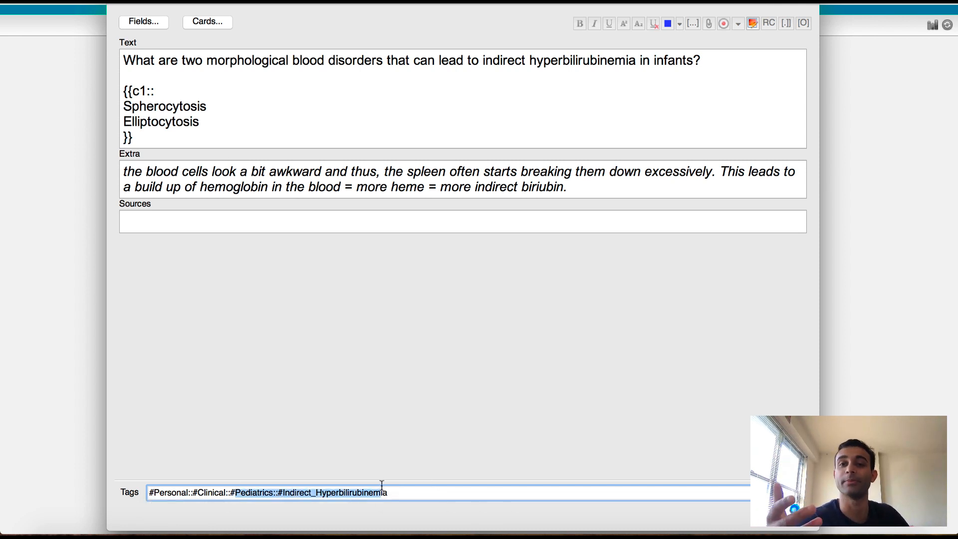
pyautogui.moveTo(381, 484)
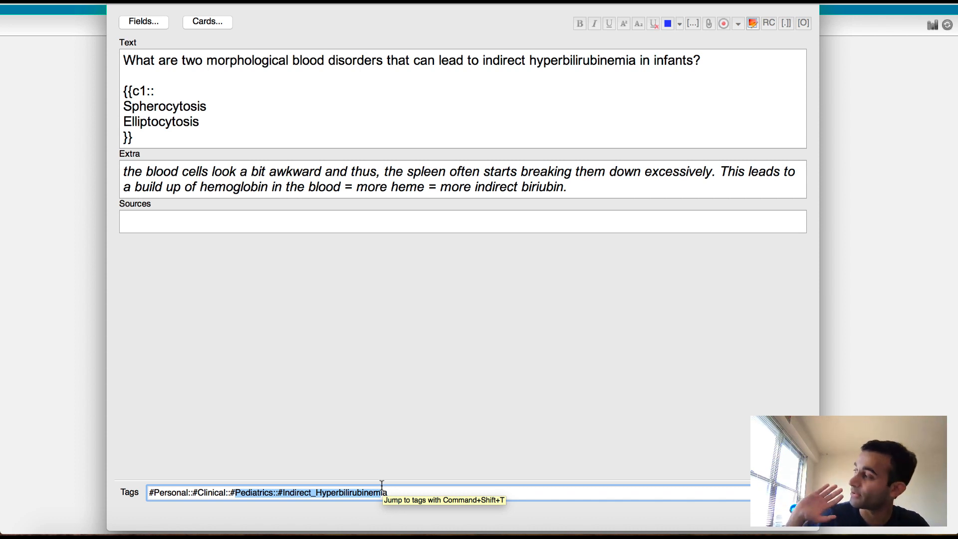